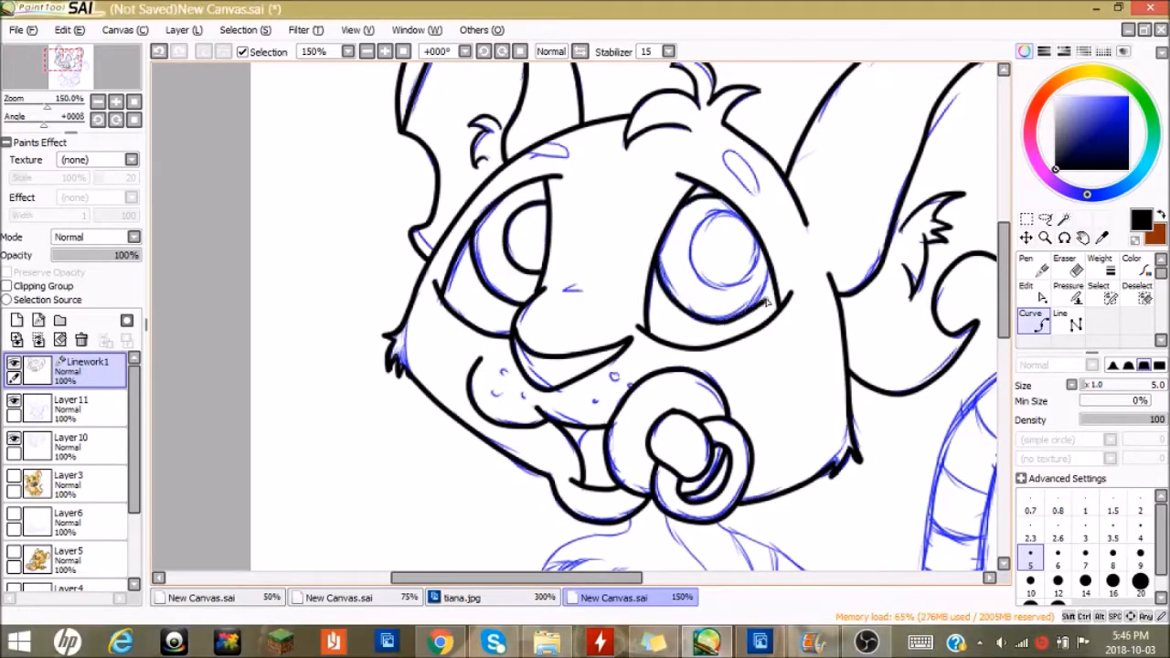
# Replace the flat base fill with a soft cream tone via Replace Color's lightness
pyautogui.scroll(-3)
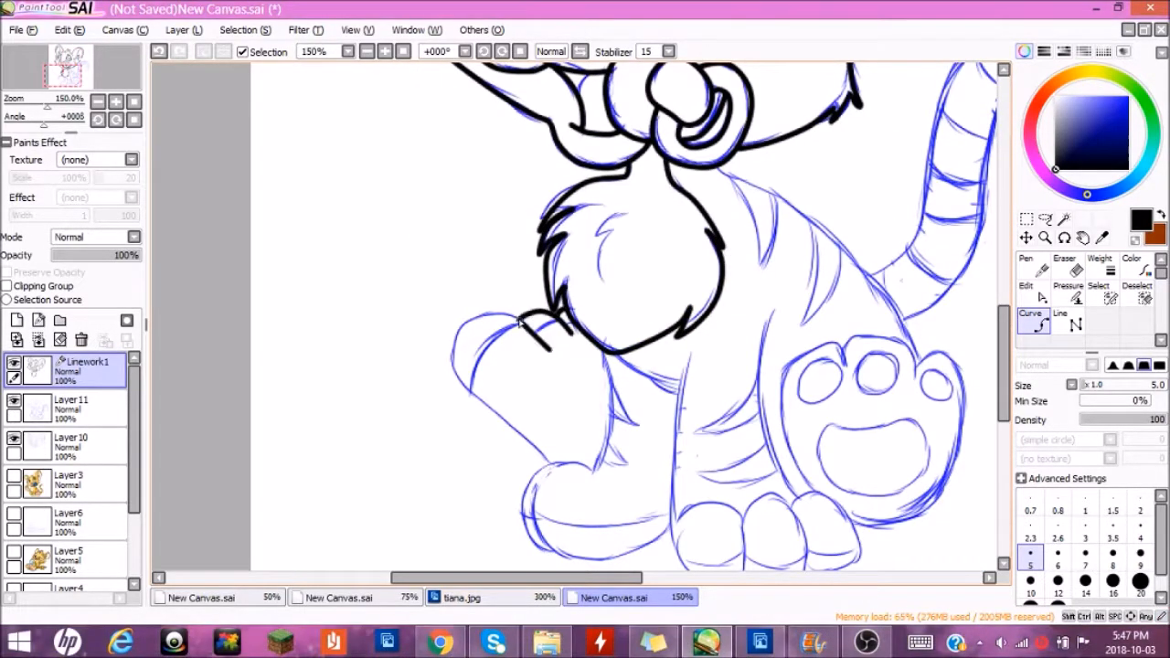
pyautogui.moveTo(521, 320); pyautogui.dragTo(594, 484)
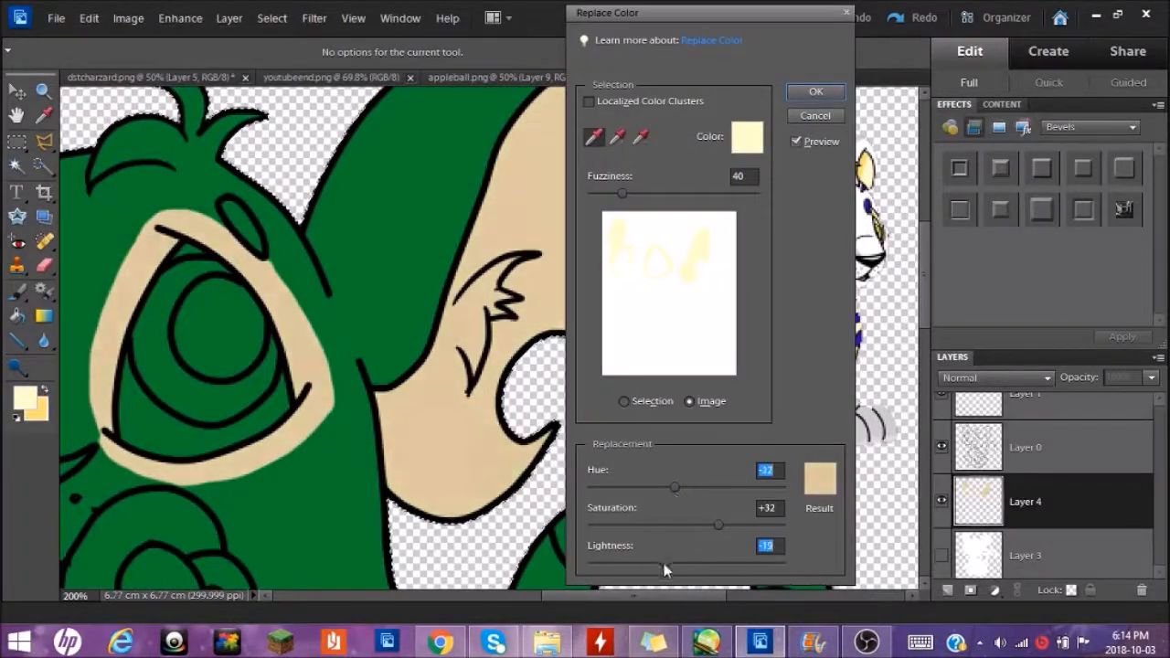
pyautogui.click(816, 91)
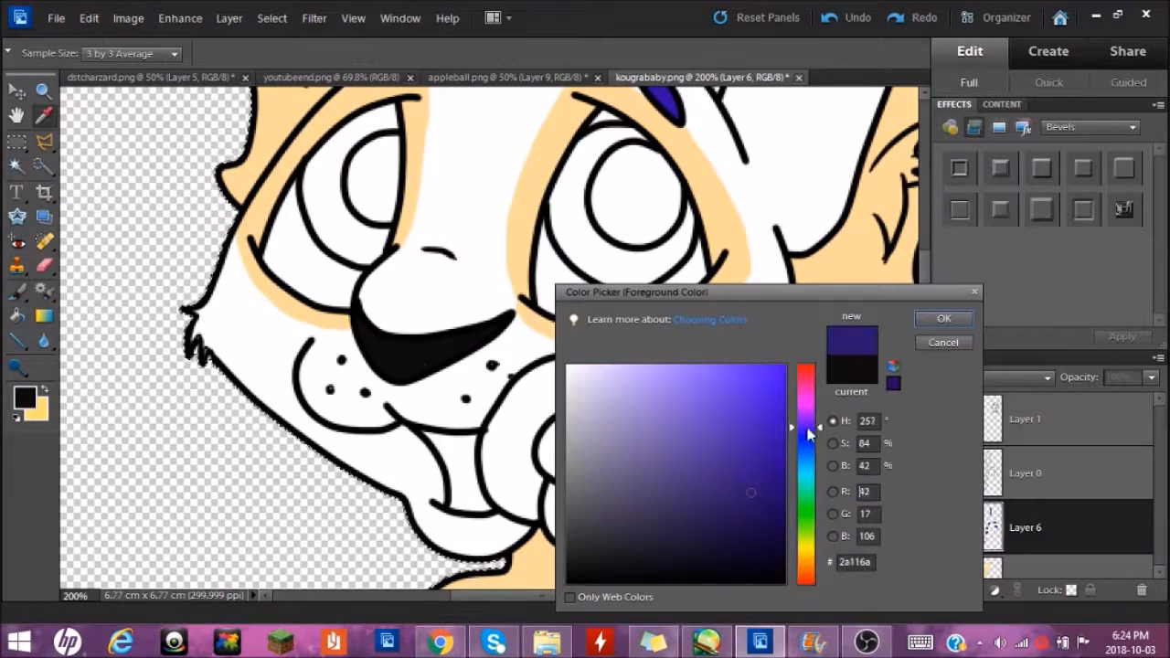
# Colour the pacifier dark blue then brighter blue, with a teal centre
pyautogui.click(944, 318)
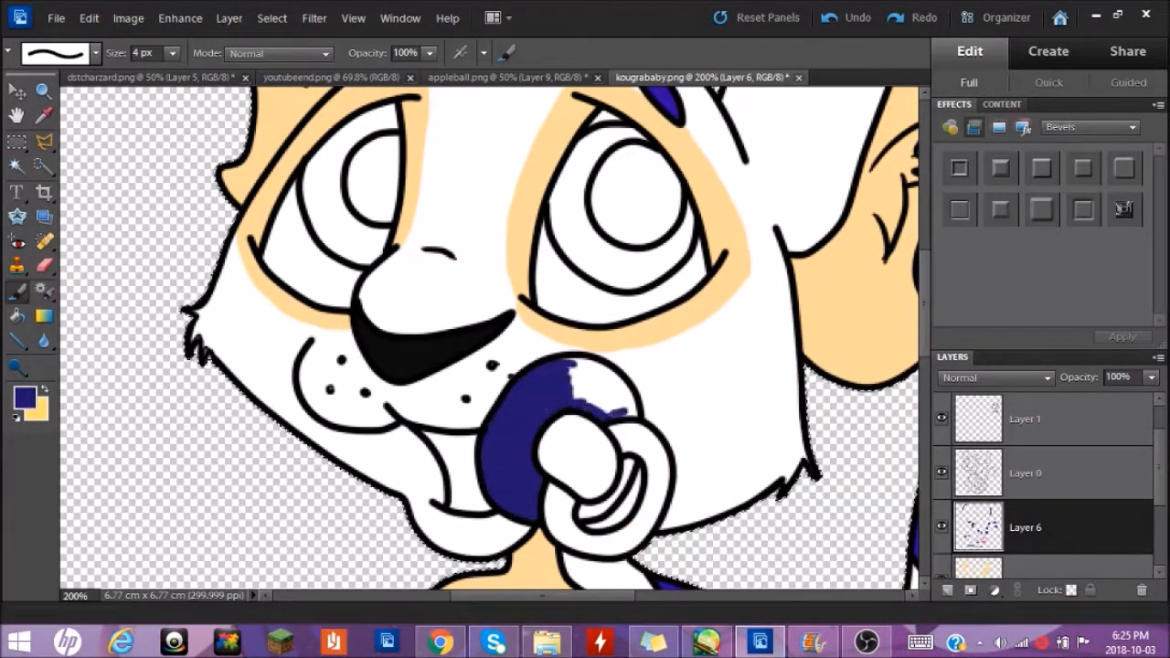
pyautogui.click(21, 399)
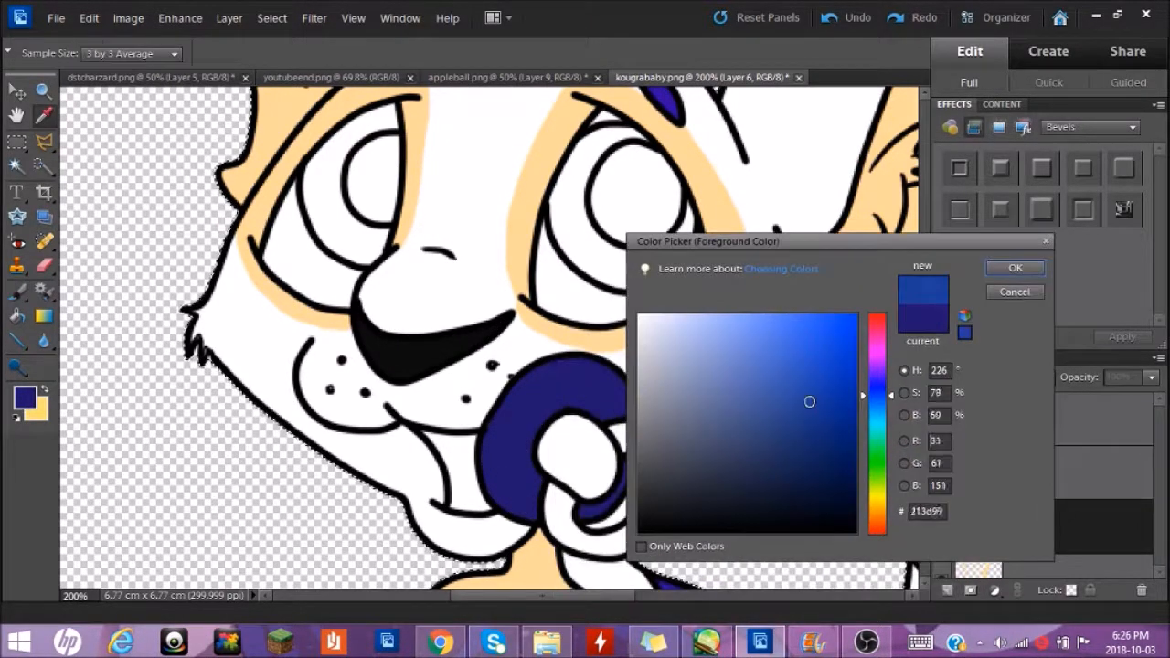
pyautogui.click(1013, 267)
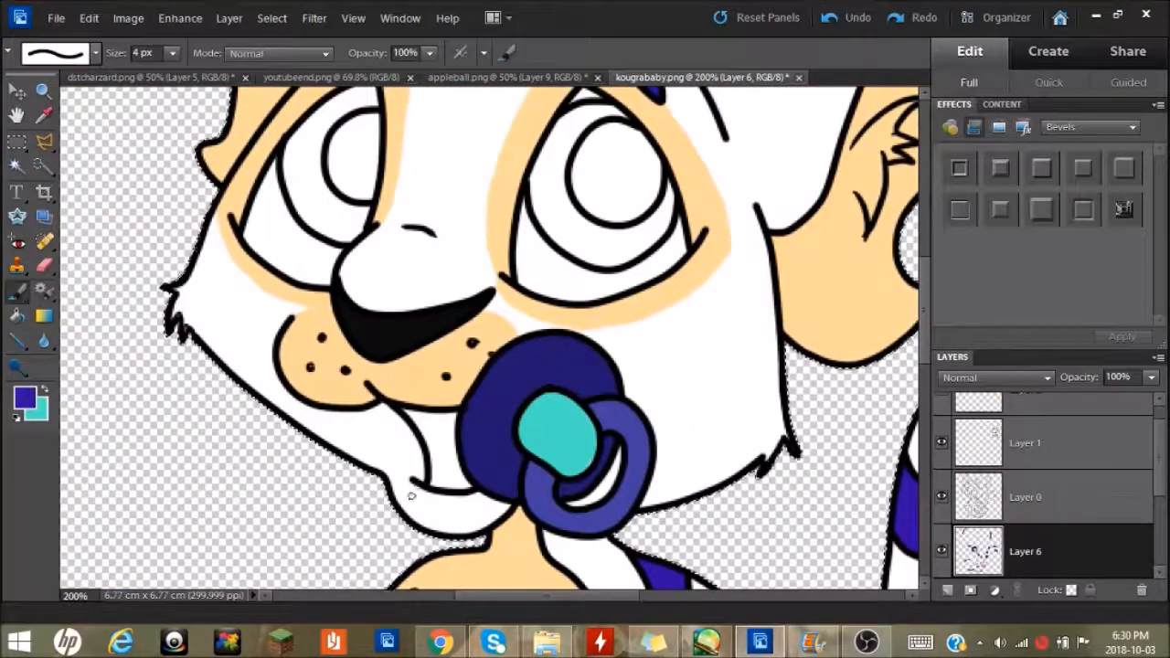
pyautogui.click(88, 18)
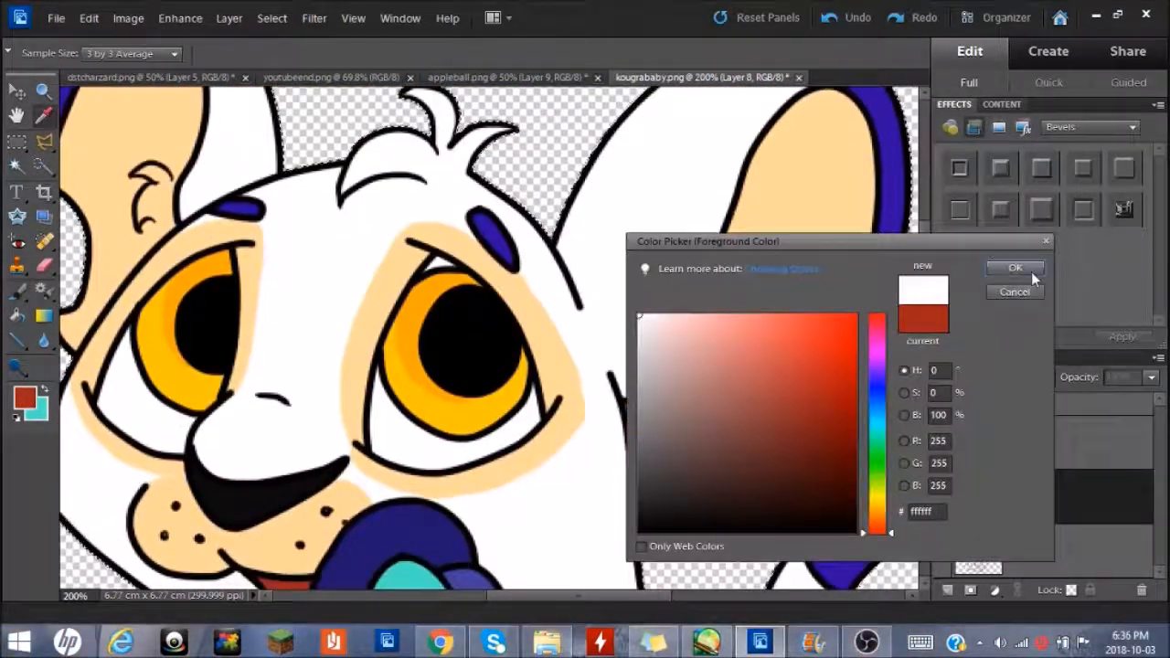
# Dab bright white highlights into the cub's golden yellow eyes
pyautogui.click(1013, 267)
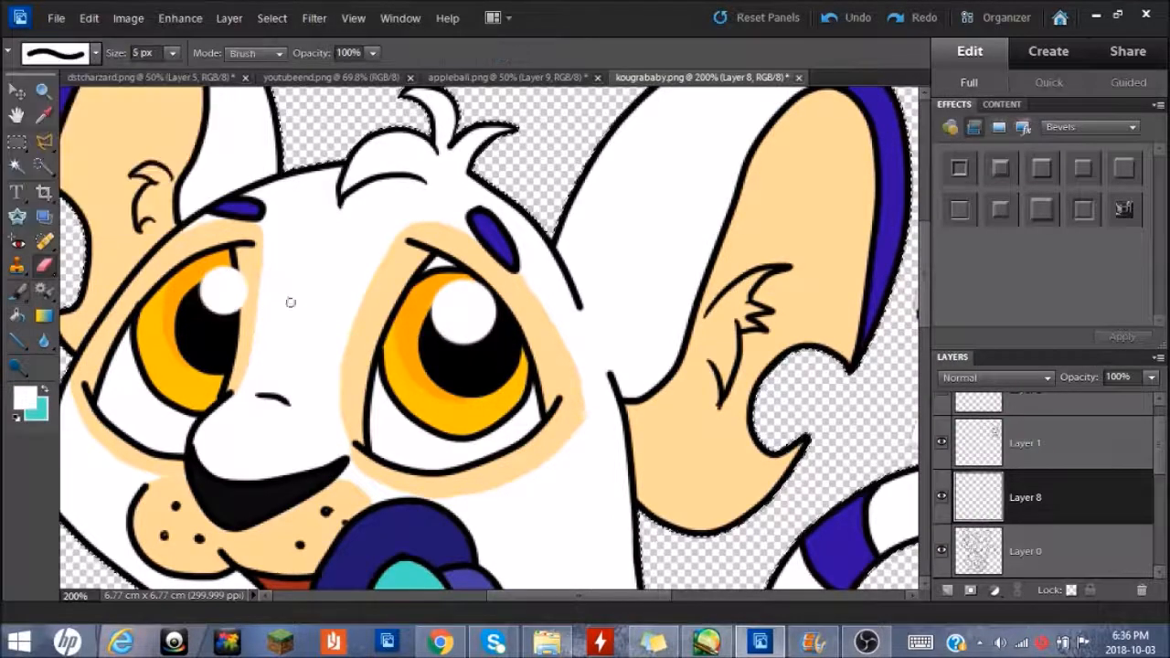
pyautogui.click(96, 51)
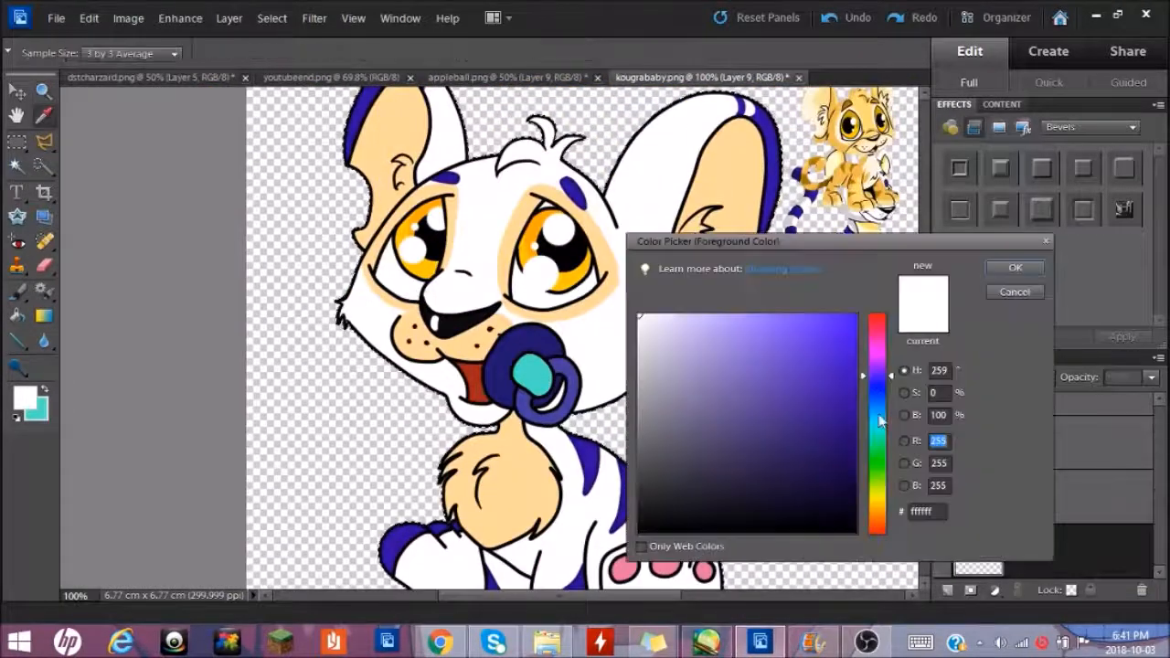
# Keep the navy colour for painting dark blue stripes across the cub
pyautogui.click(1013, 267)
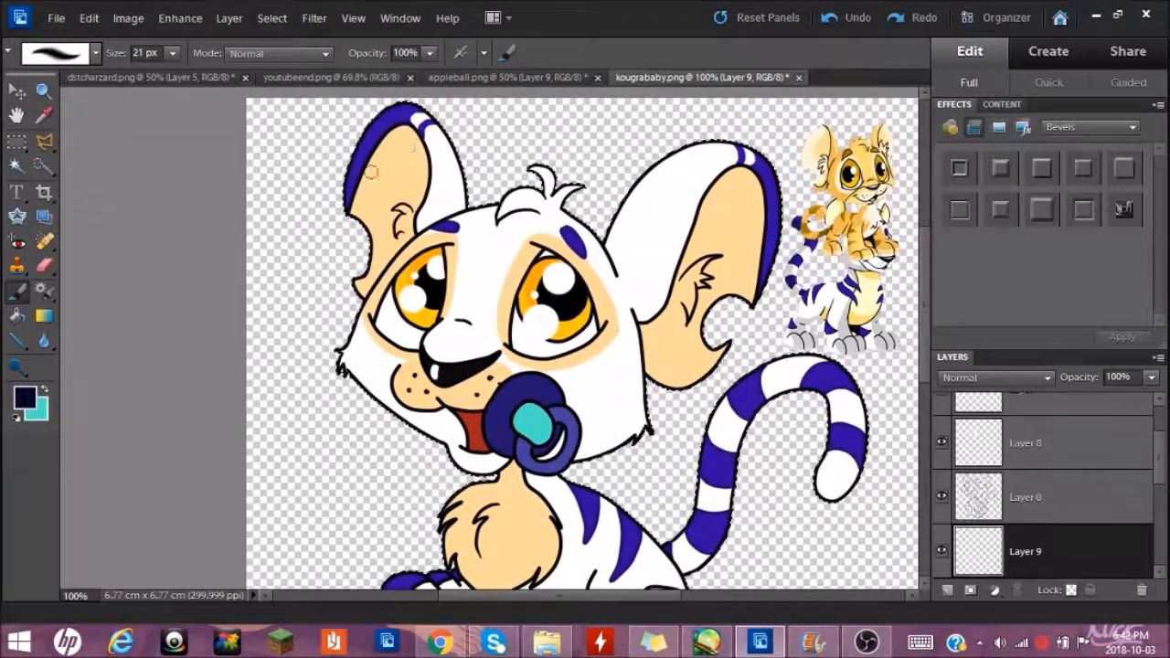